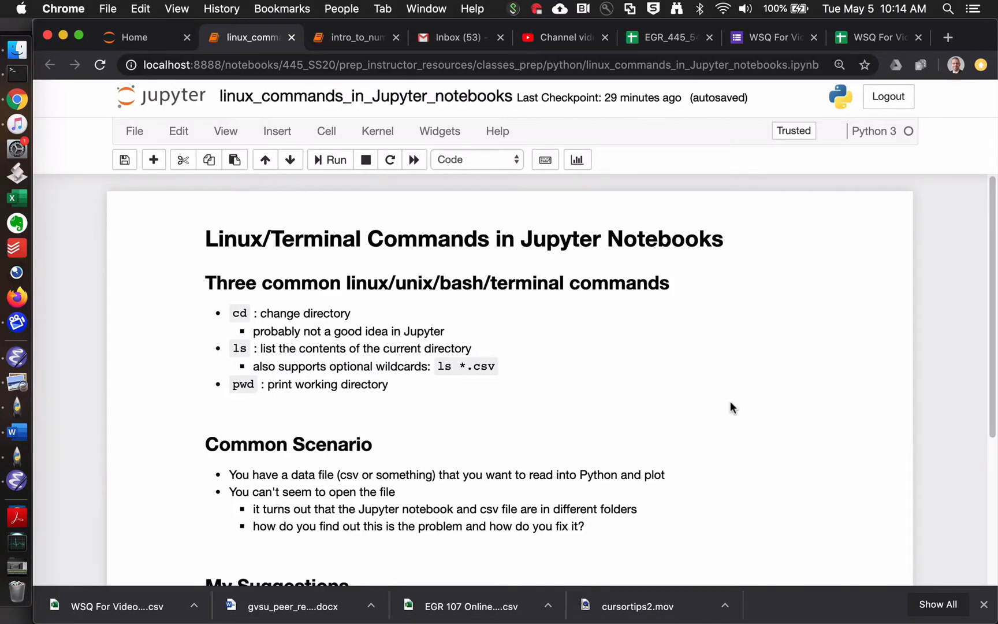
# Highlight the phrase about multiple copies and confusion in the intro text
pyautogui.scroll(-3)
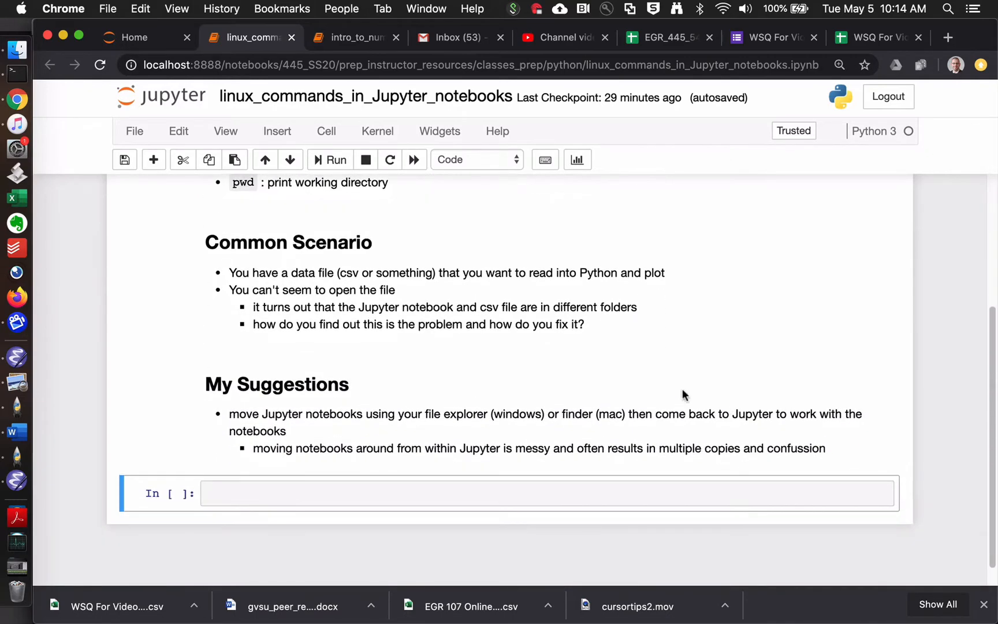
pyautogui.moveTo(484, 298)
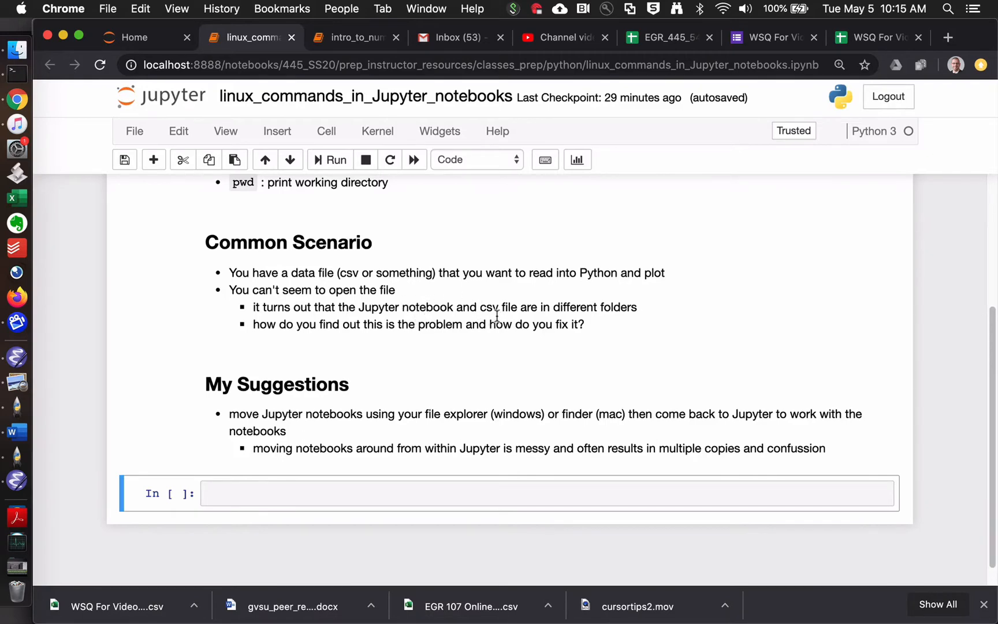
pyautogui.moveTo(430, 319)
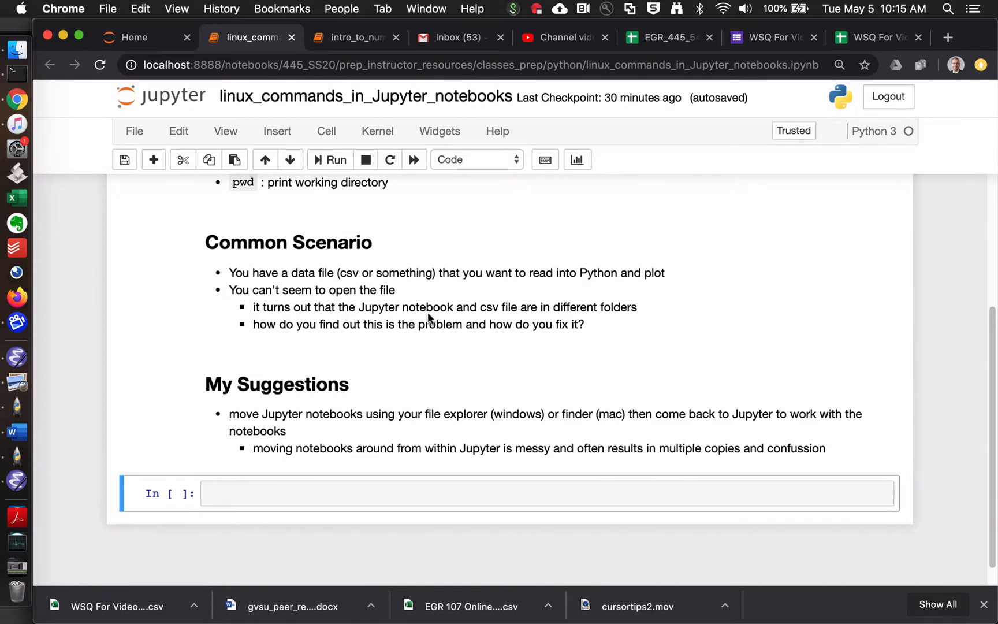
pyautogui.moveTo(172, 140)
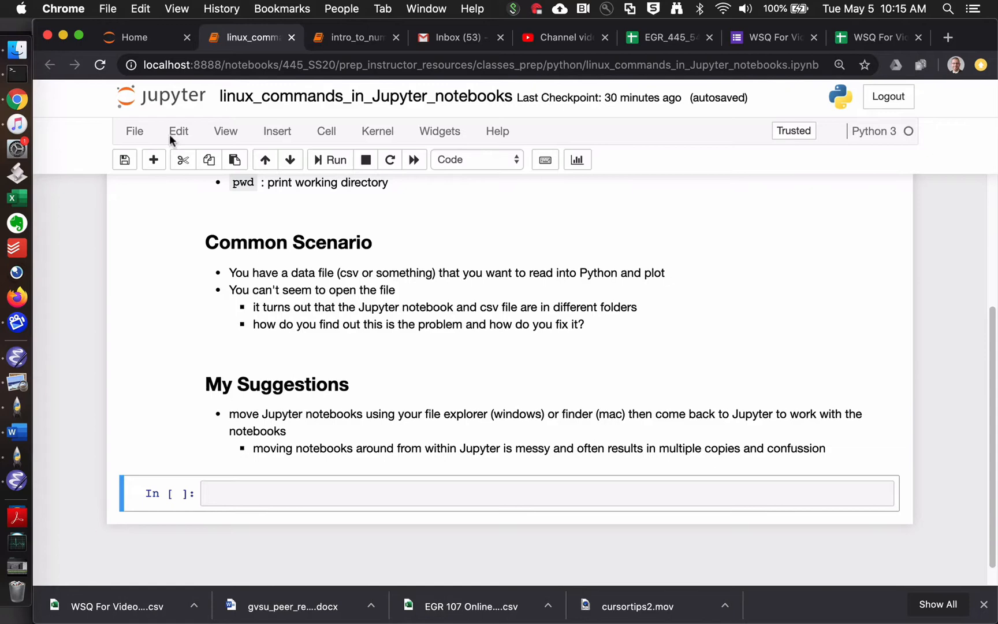
pyautogui.click(134, 132)
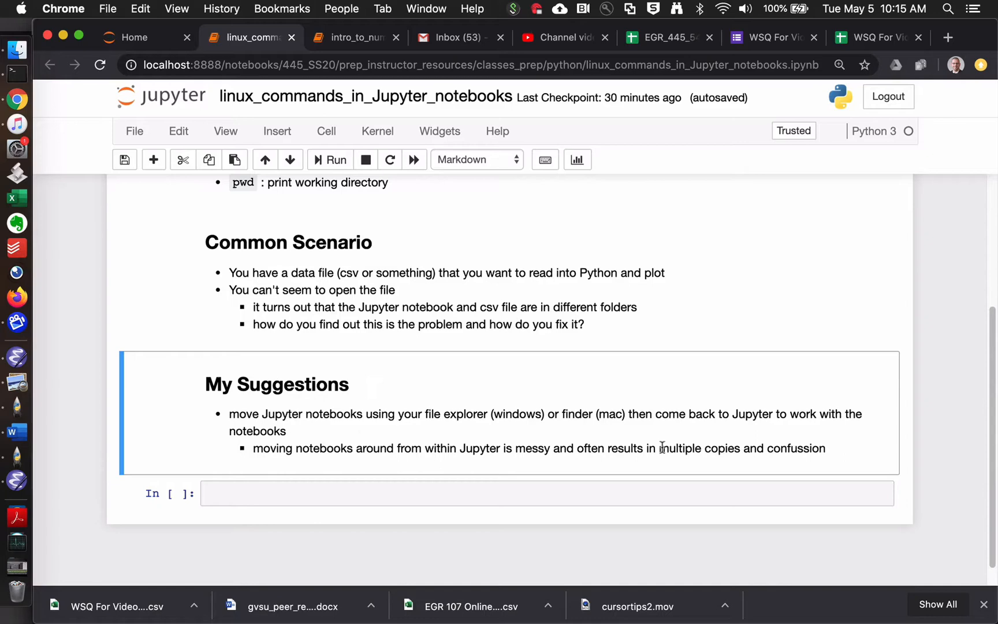
pyautogui.moveTo(660, 448); pyautogui.dragTo(764, 448)
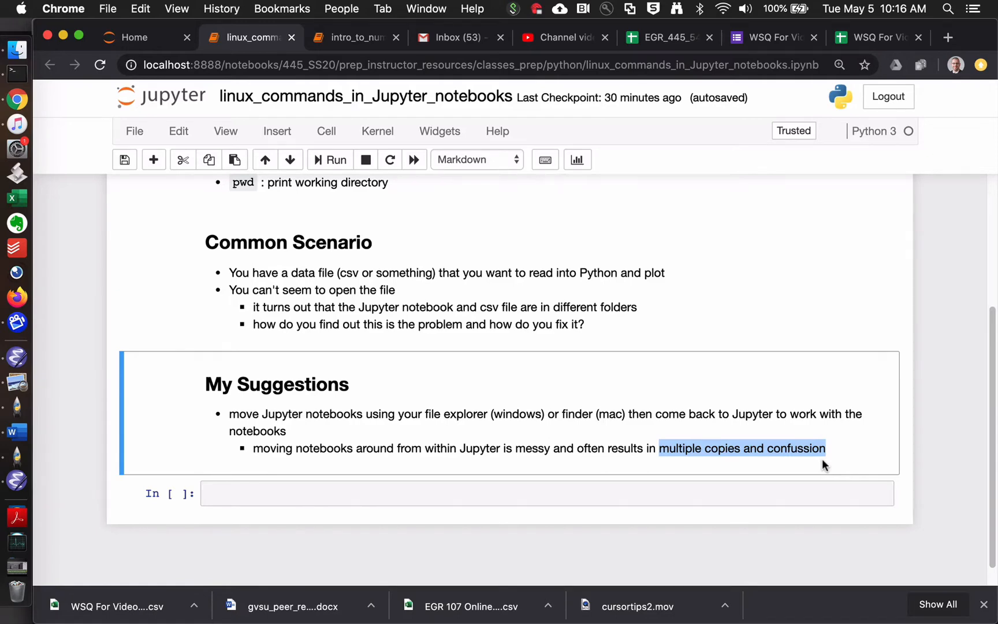
pyautogui.moveTo(805, 464)
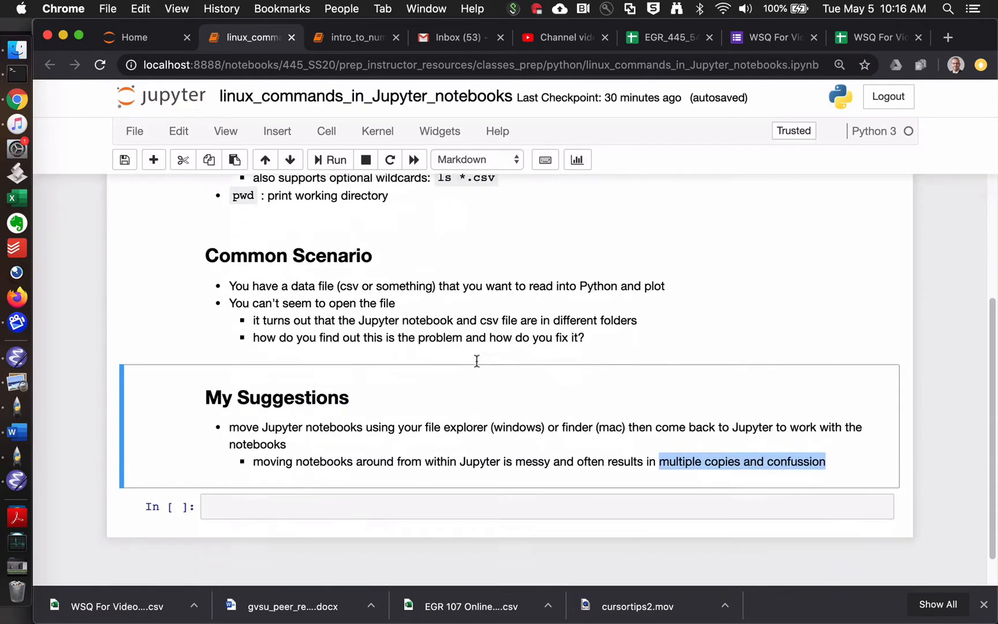
# Insert an empty code cell below the terminal commands list and move into it
pyautogui.scroll(-3)
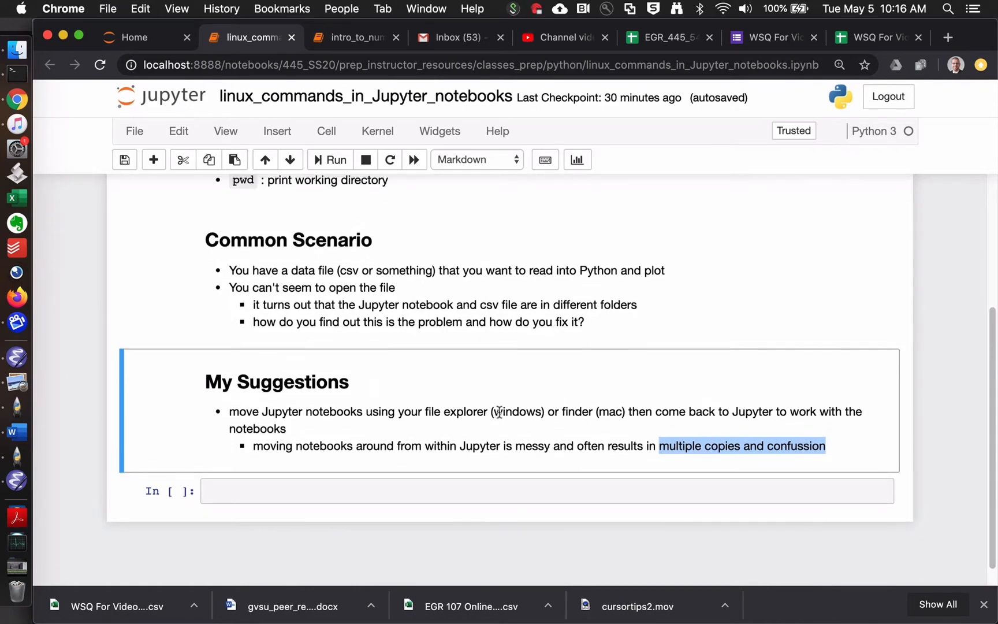
pyautogui.moveTo(606, 420)
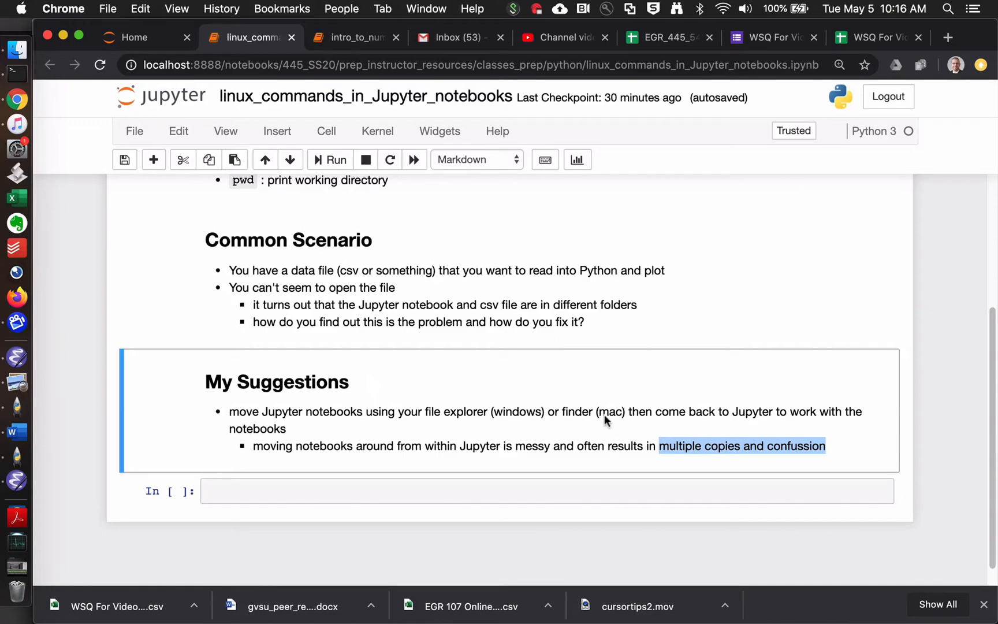
pyautogui.moveTo(602, 414)
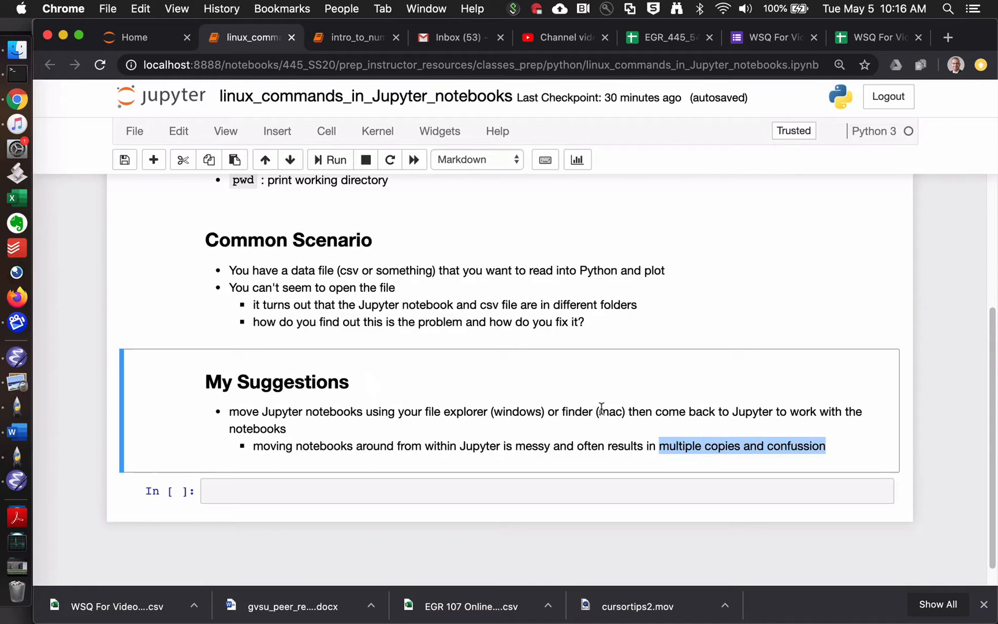
pyautogui.moveTo(691, 421)
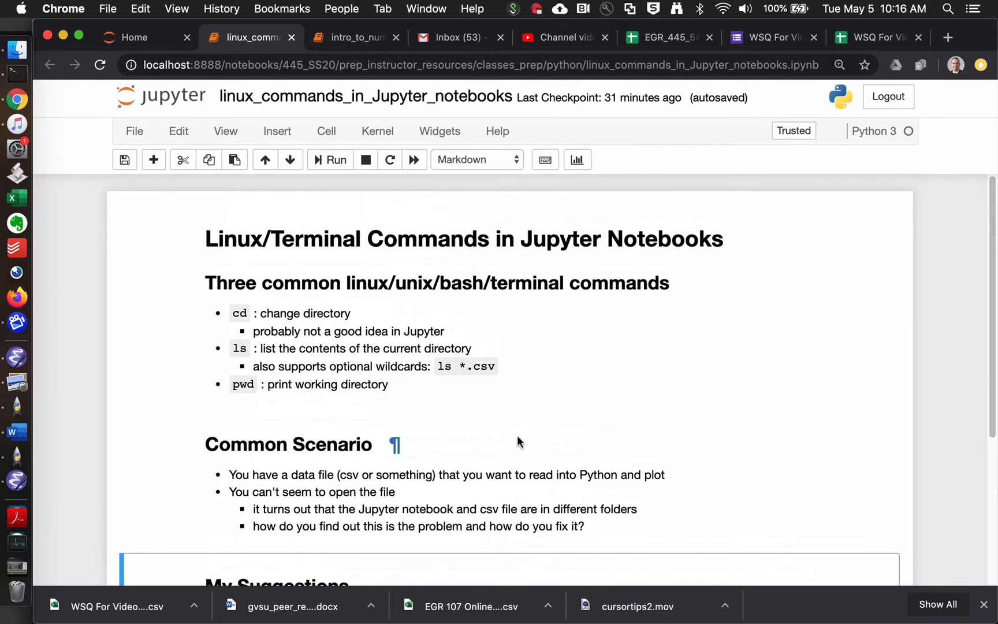
pyautogui.scroll(-3)
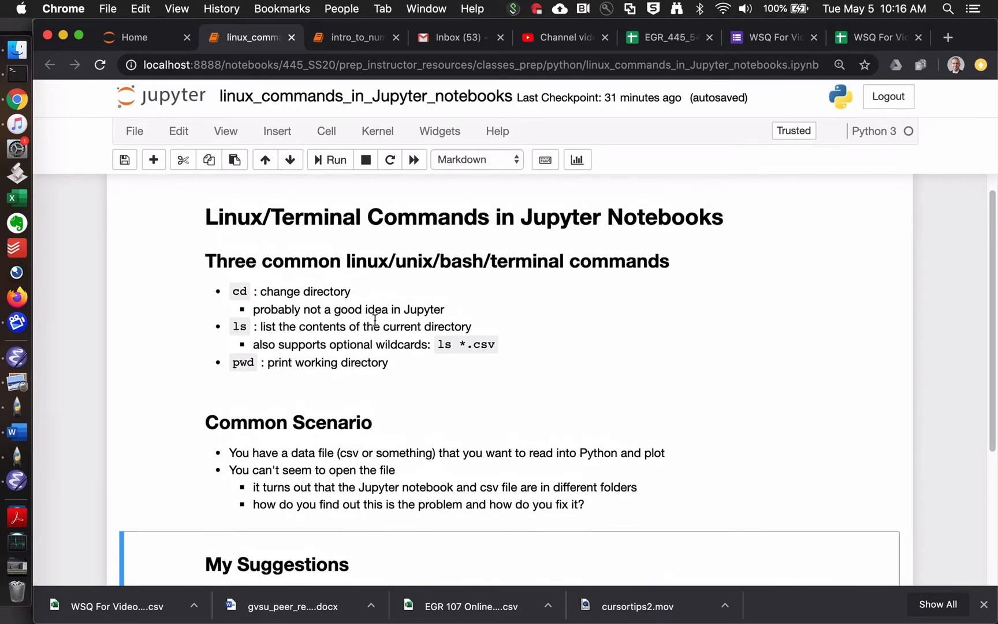
pyautogui.moveTo(243, 291)
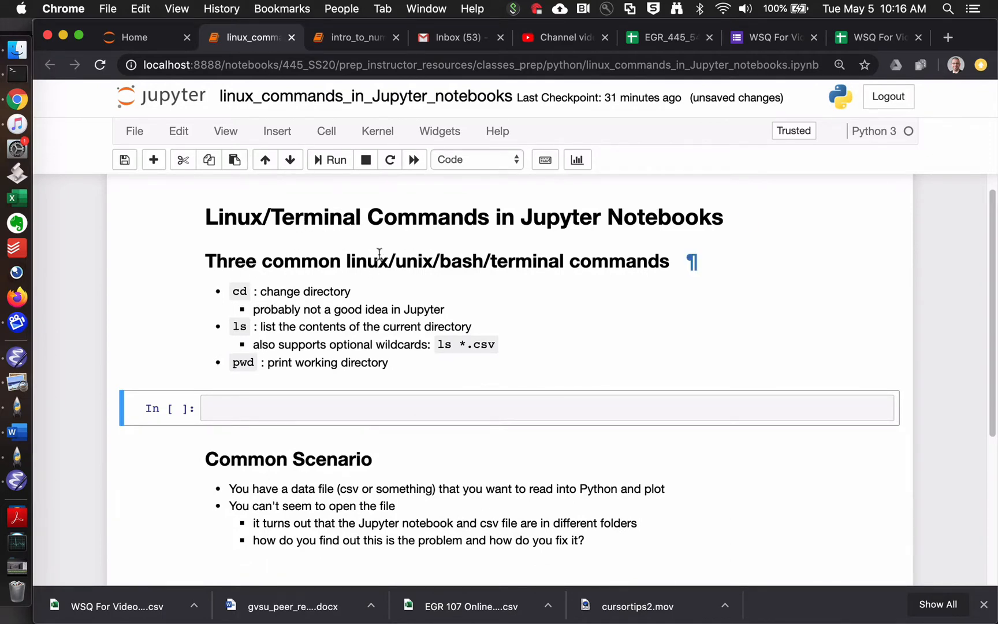
pyautogui.moveTo(458, 264)
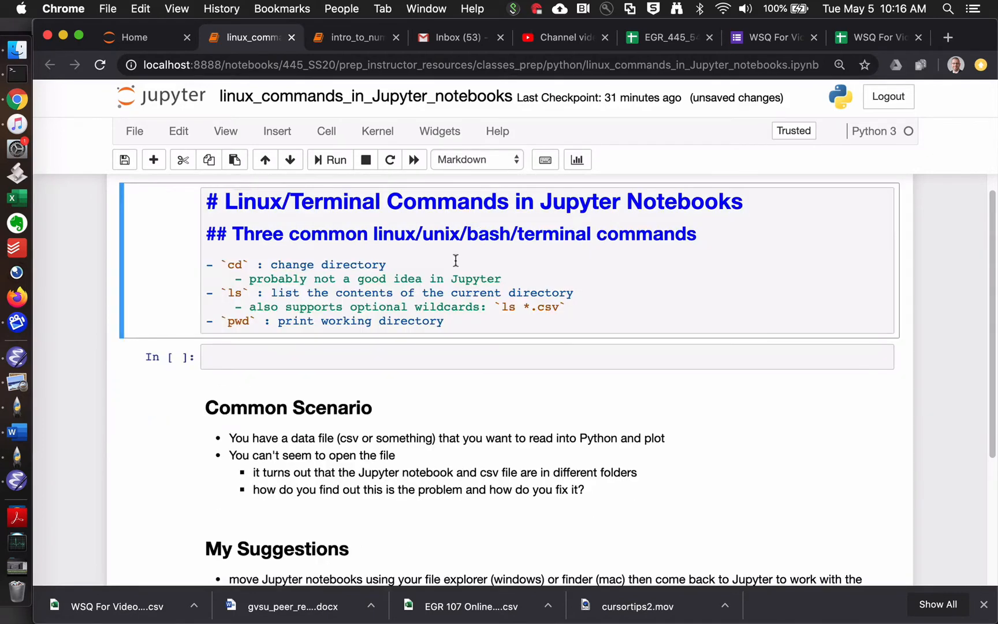
pyautogui.click(628, 290)
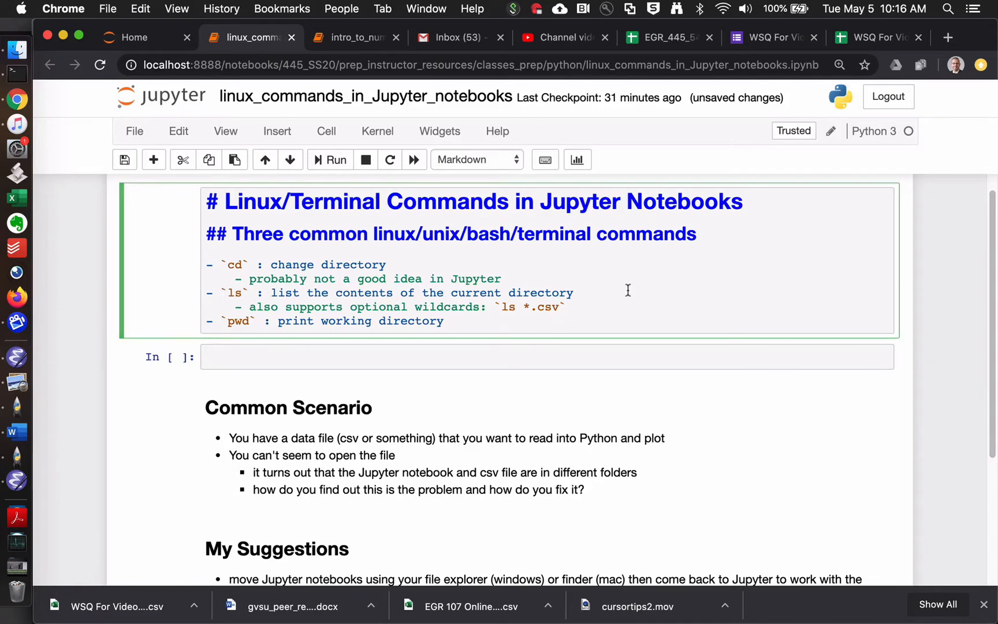
pyautogui.click(331, 160)
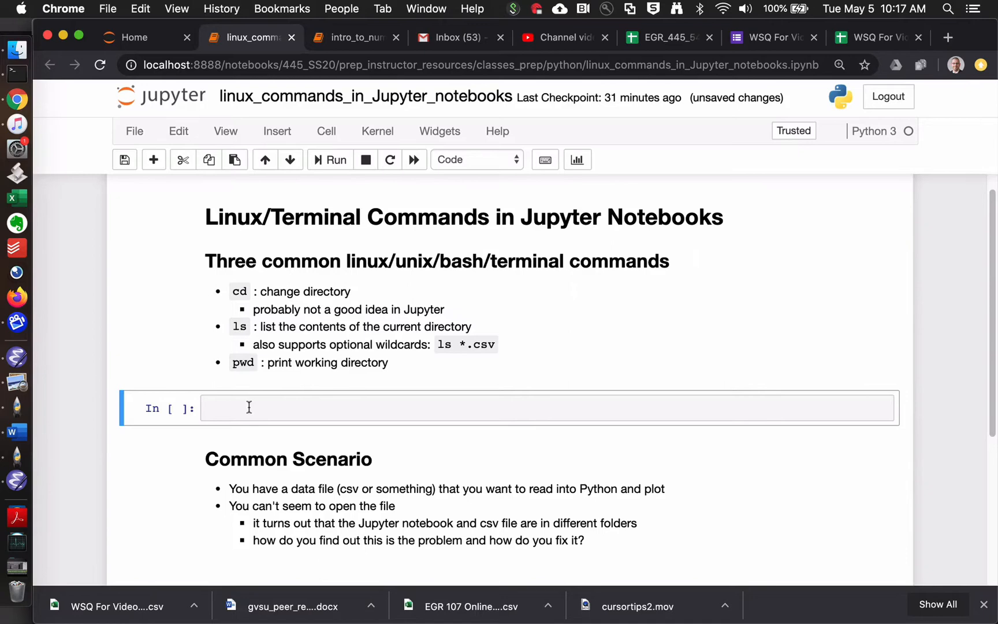
pyautogui.moveTo(237, 291)
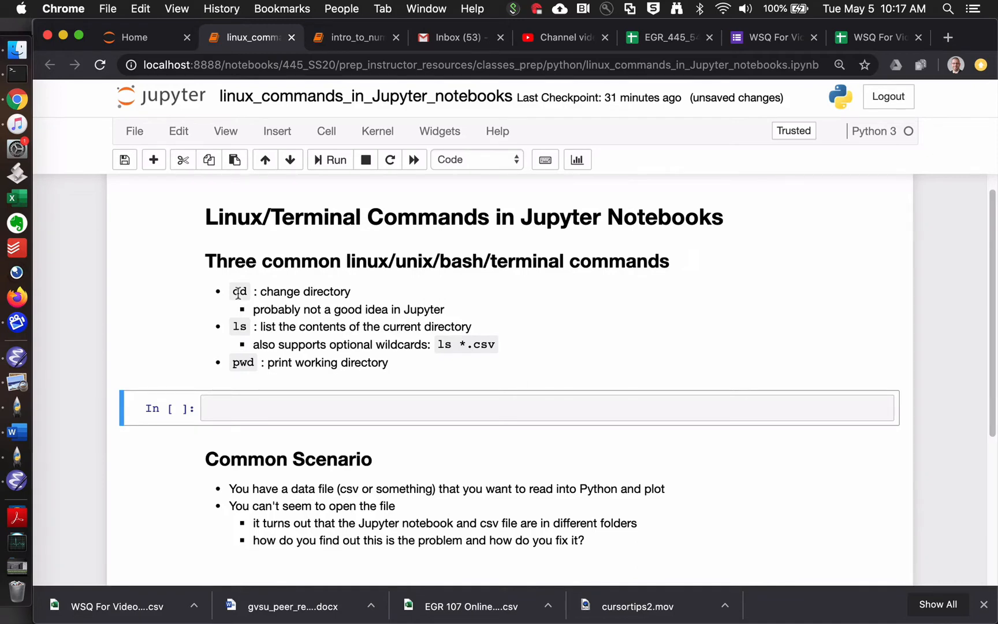
pyautogui.moveTo(283, 284)
pyautogui.write('ls')
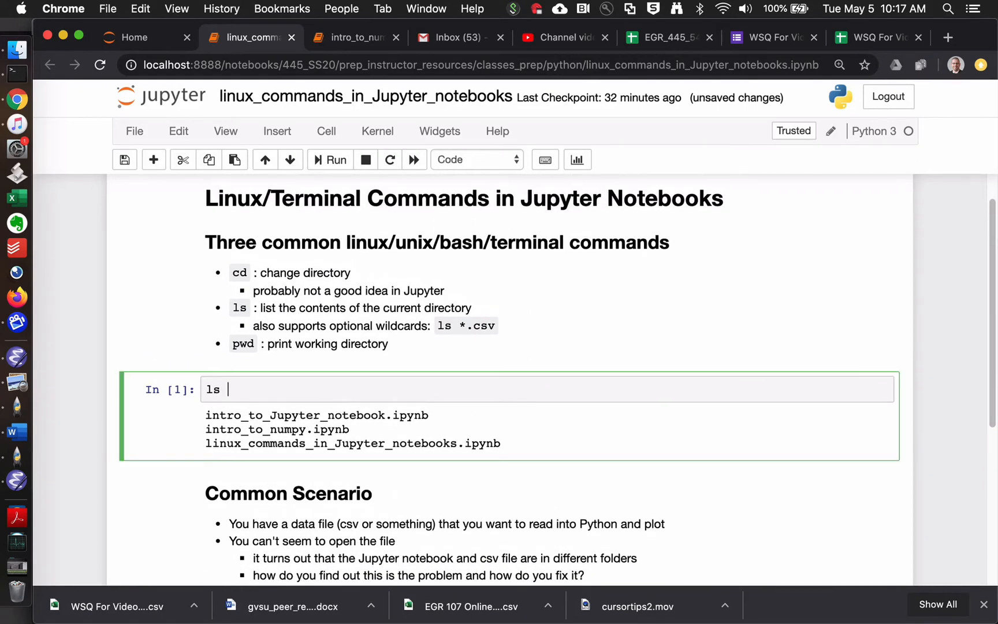
# Run ls *.csv, which reports no such file or directory
pyautogui.write('*.csv')
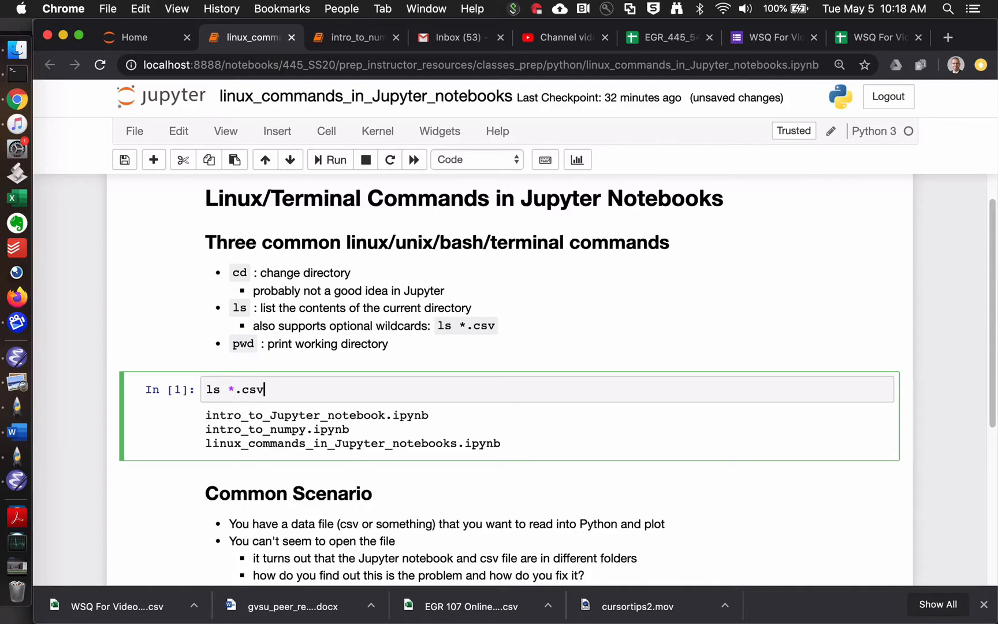
pyautogui.click(329, 160)
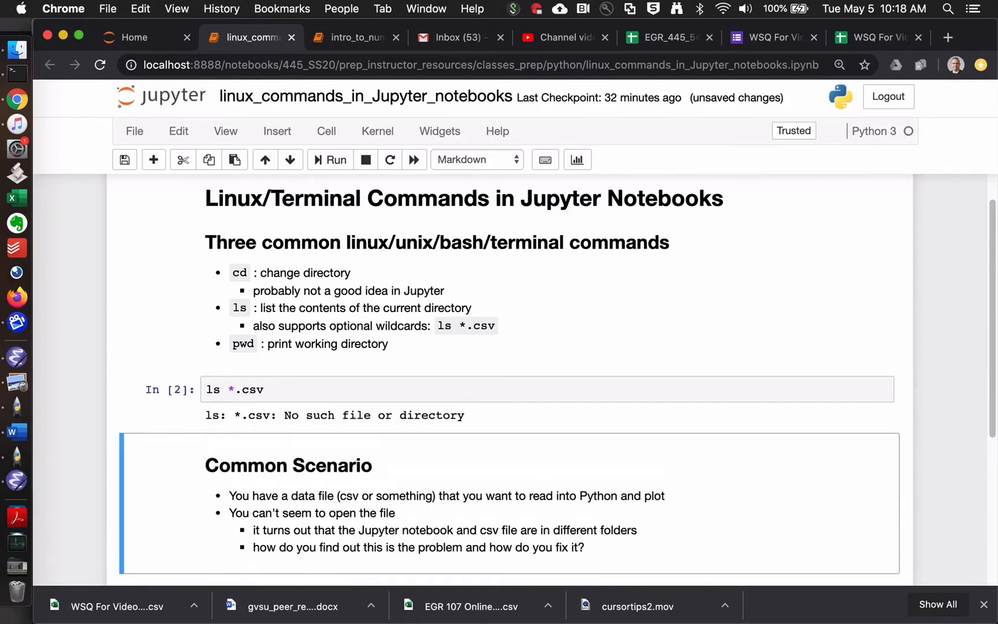
pyautogui.moveTo(320, 429)
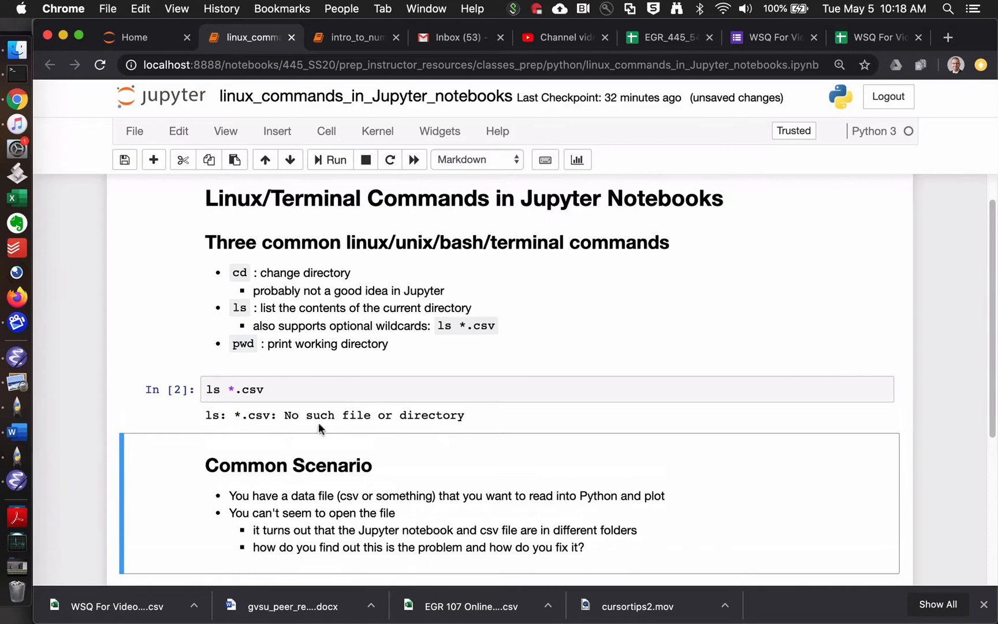
pyautogui.moveTo(507, 431)
pyautogui.write('p')
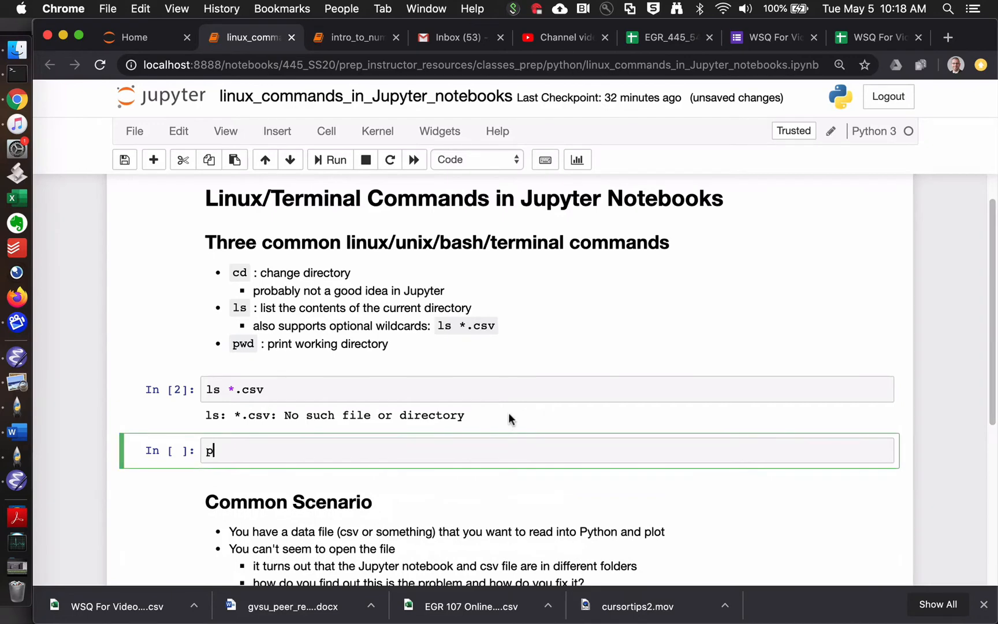
# Run pwd, printing the classes_prep/python working directory
pyautogui.write('wd')
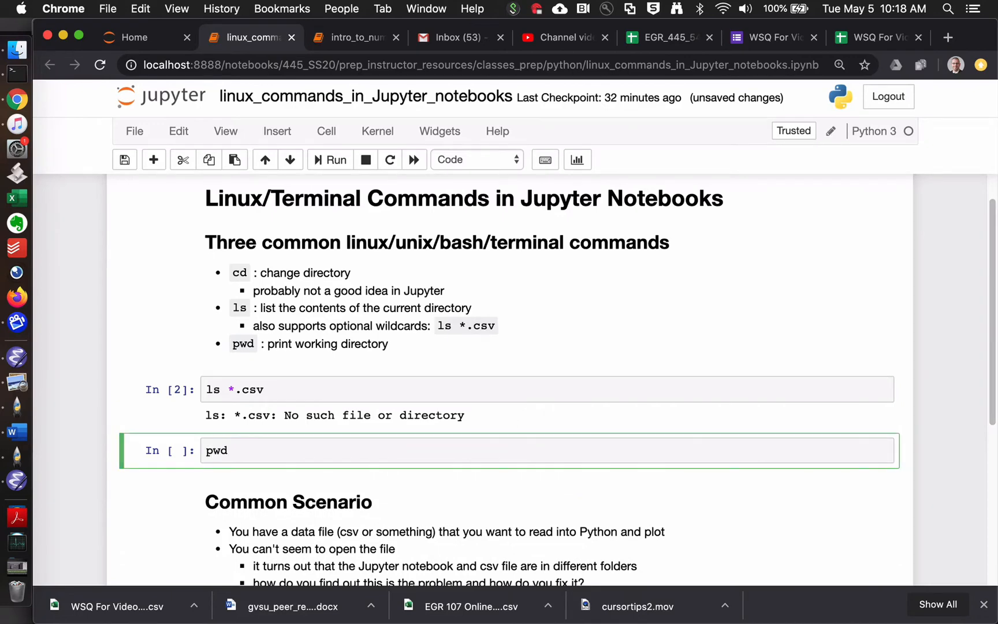
pyautogui.click(330, 160)
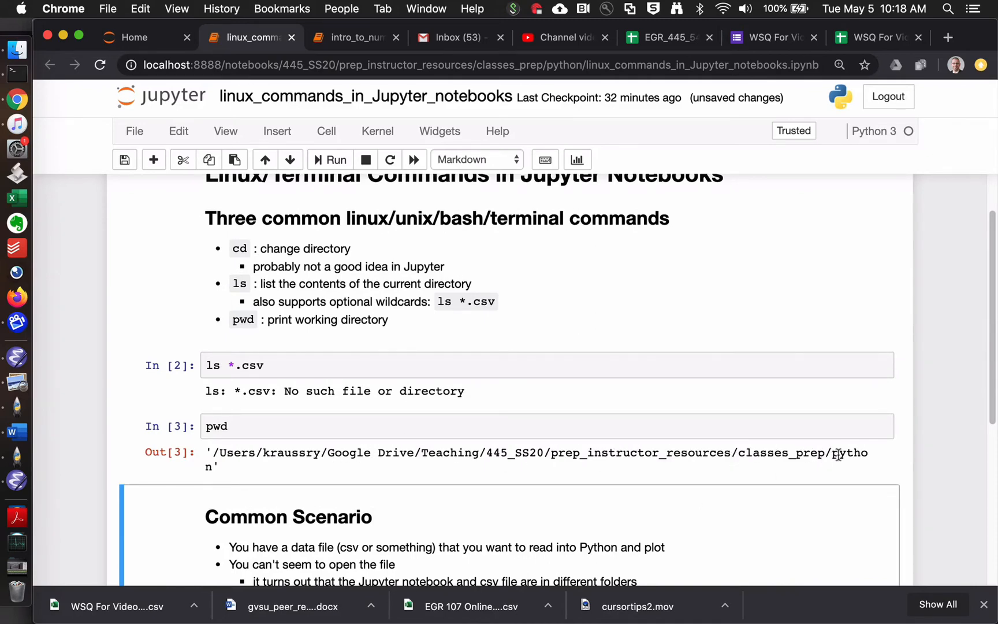
pyautogui.moveTo(797, 446)
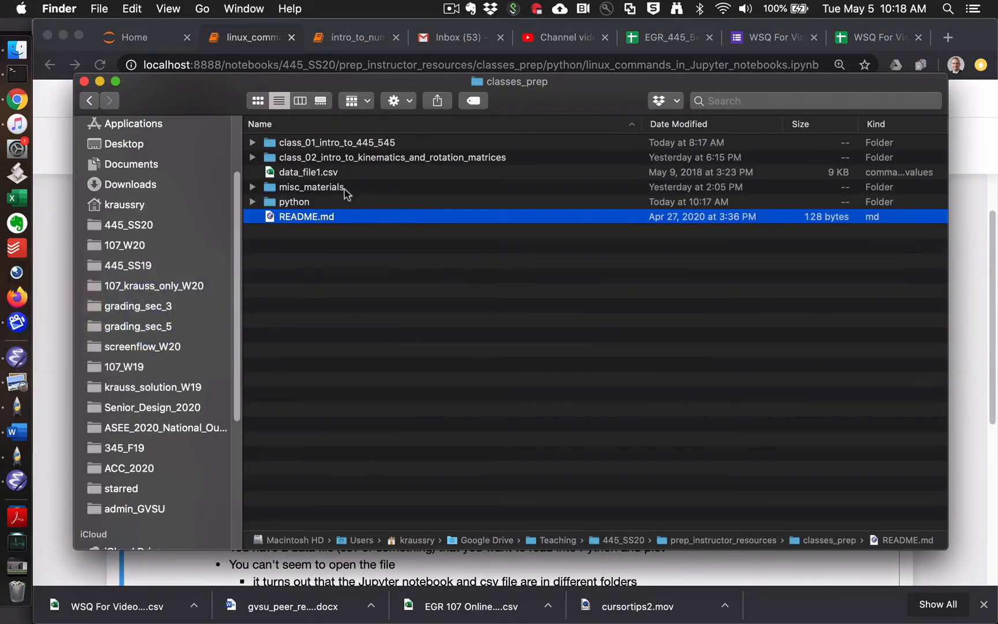
# Browse the python folder, then drag data_file1.csv from classes_prep into it
pyautogui.doubleClick(293, 203)
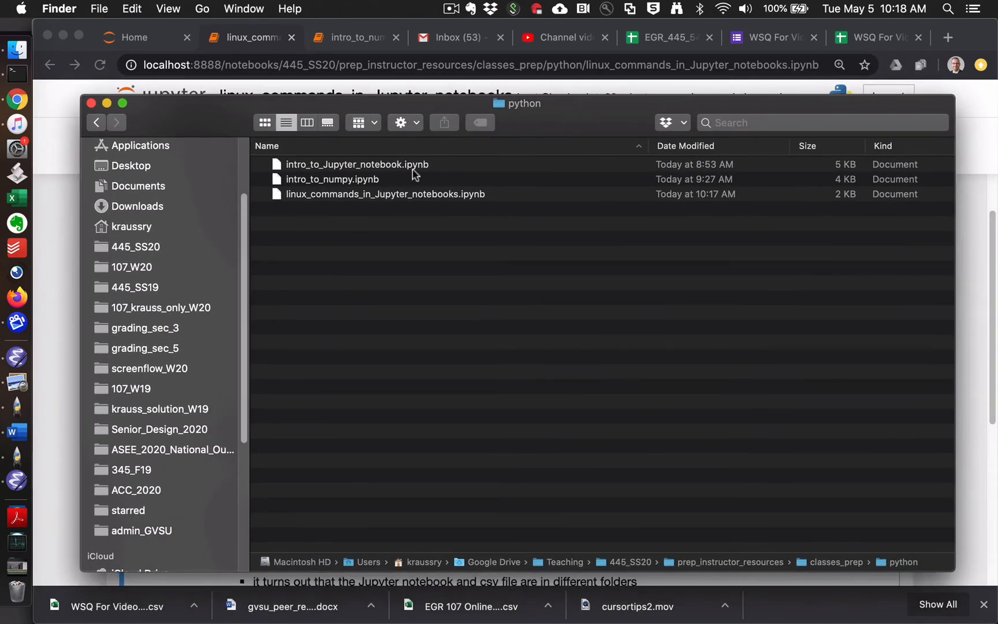
pyautogui.moveTo(481, 242)
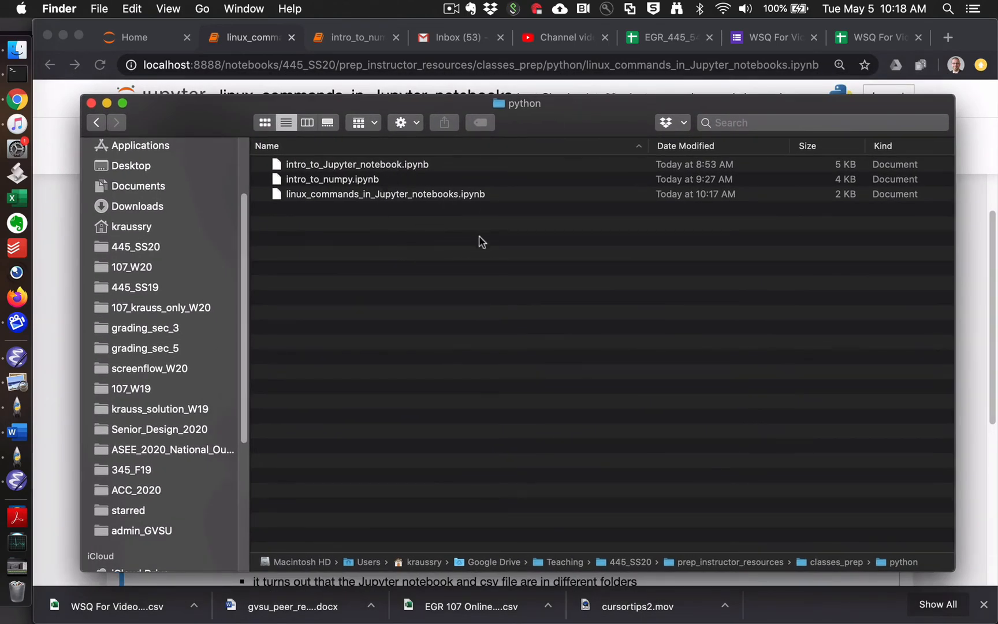
pyautogui.click(357, 164)
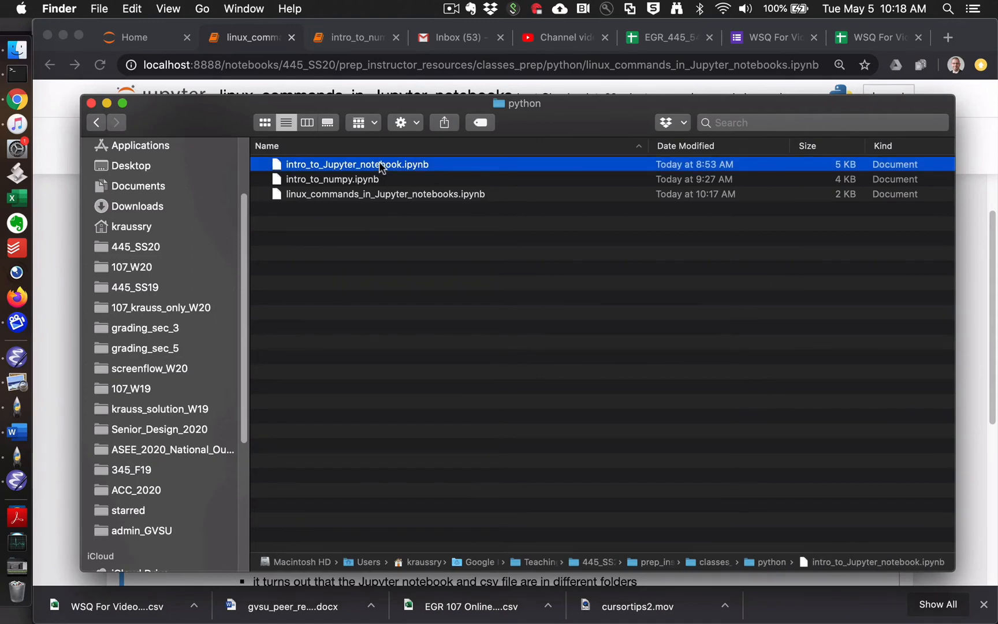
pyautogui.moveTo(376, 179)
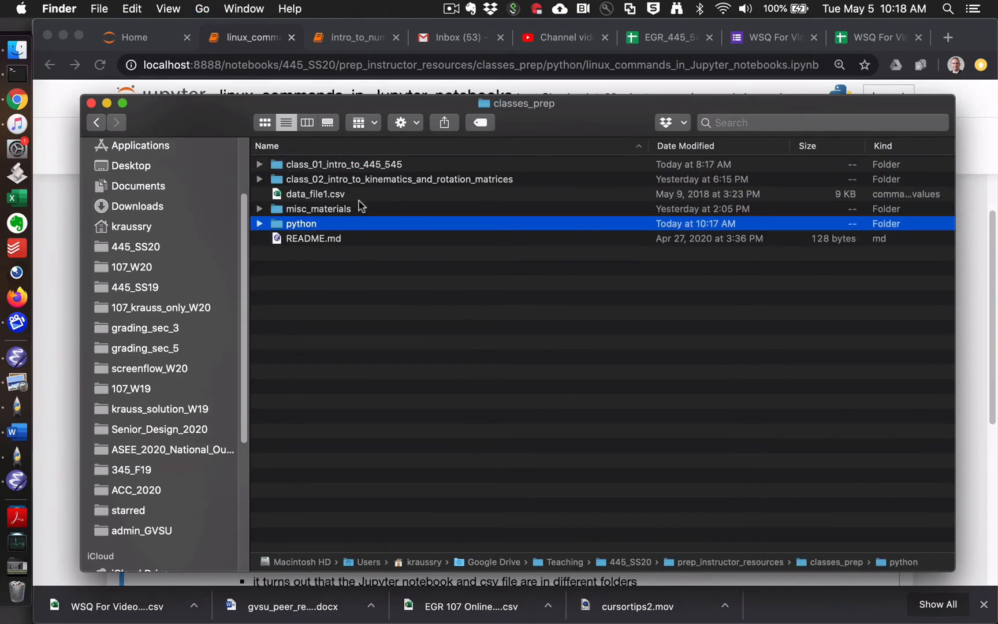
pyautogui.click(315, 194)
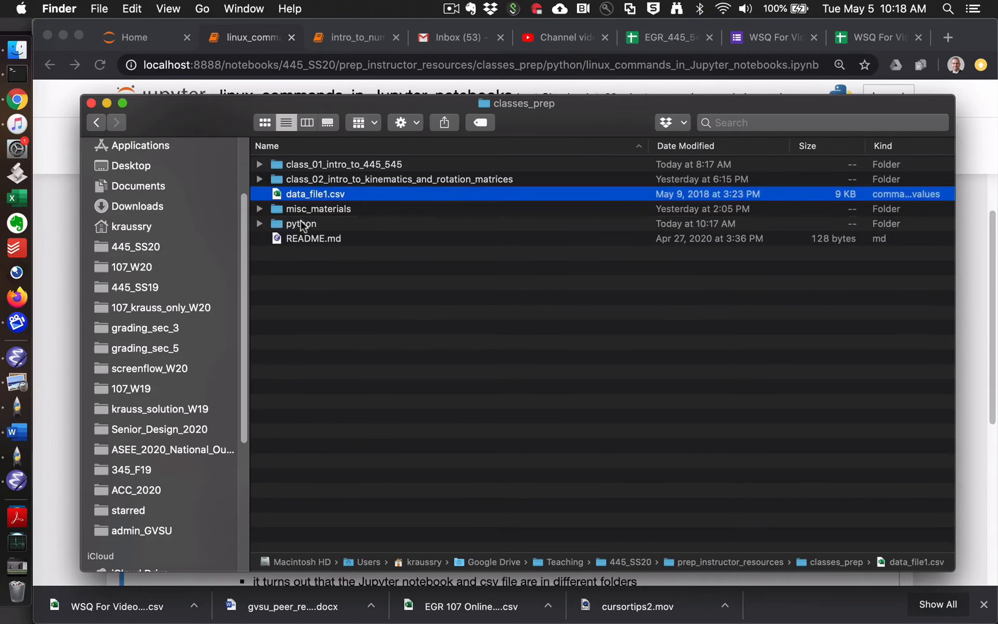
pyautogui.doubleClick(301, 223)
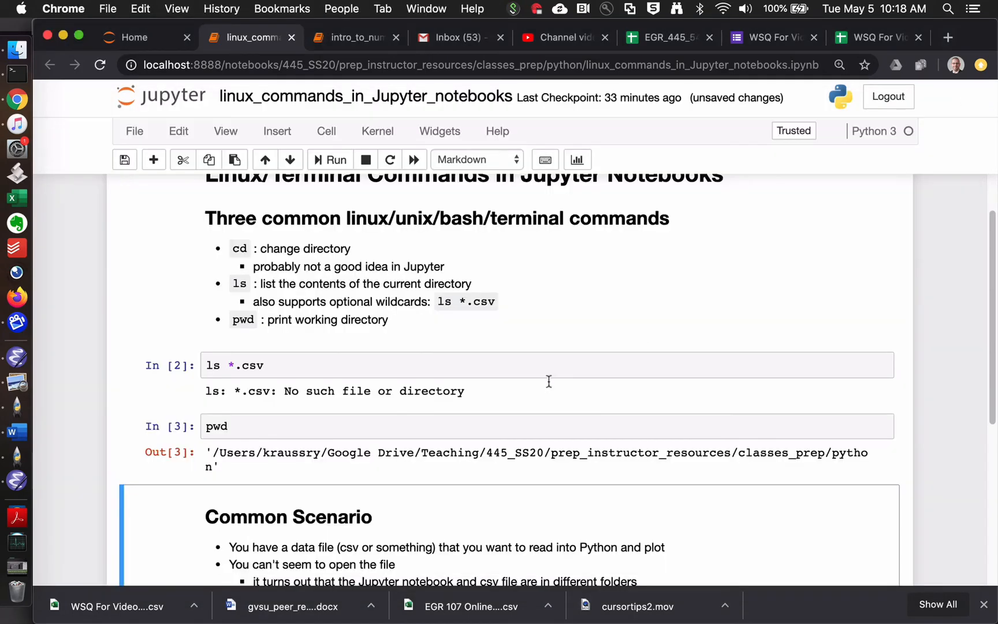
# Rerun ls *.csv so it now lists data_file1.csv, and review the outputs below
pyautogui.click(418, 366)
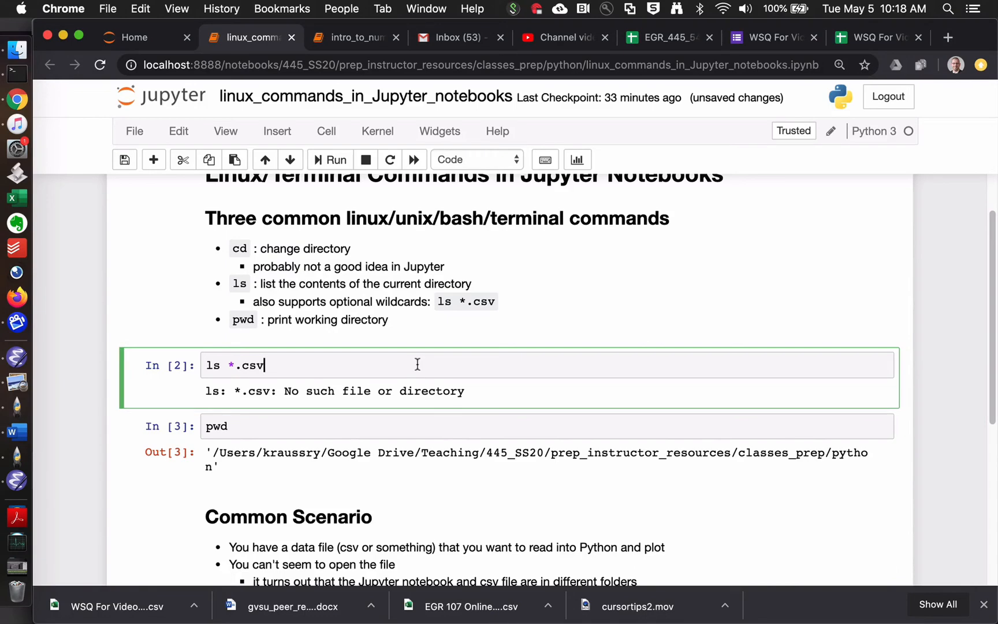
pyautogui.click(330, 159)
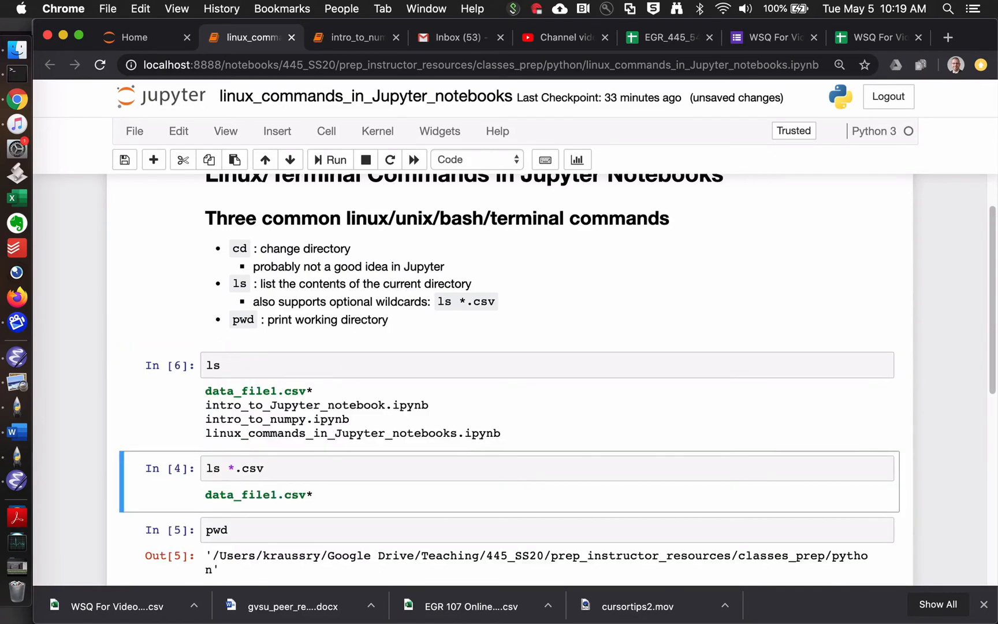
pyautogui.scroll(-3)
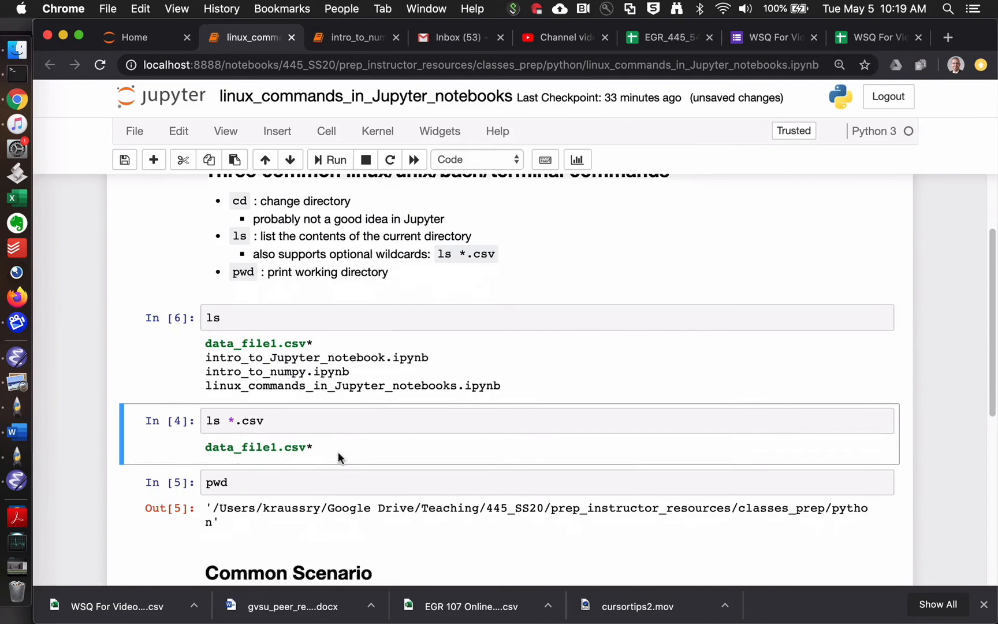
pyautogui.scroll(-3)
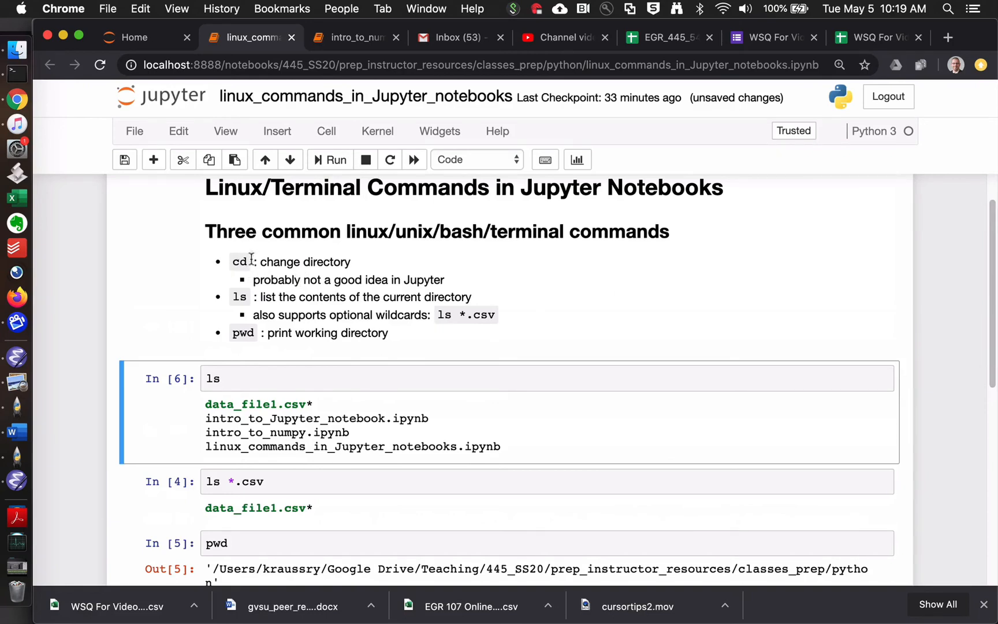
pyautogui.moveTo(245, 297)
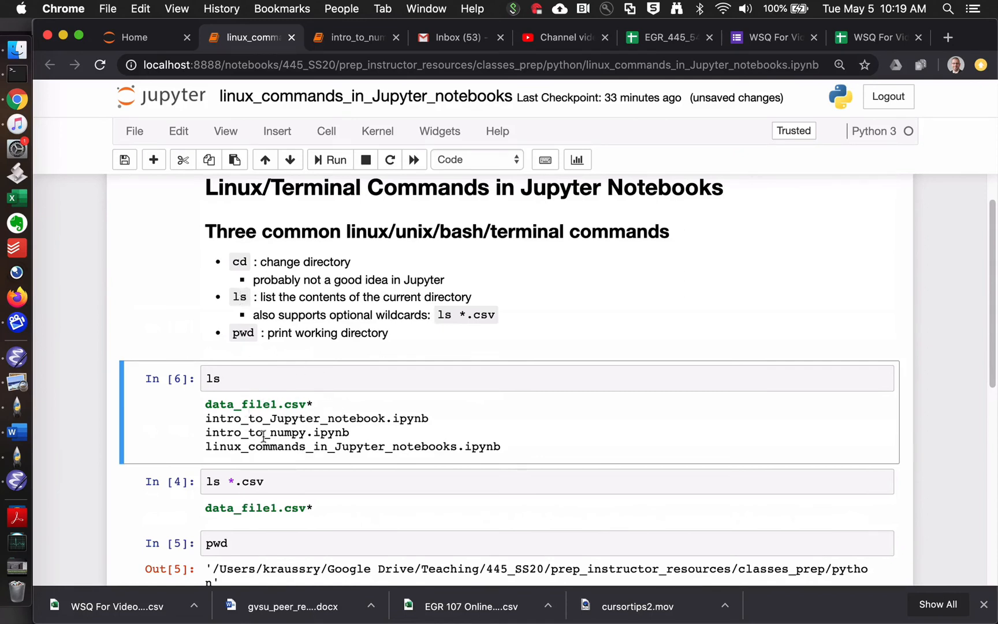
pyautogui.scroll(-3)
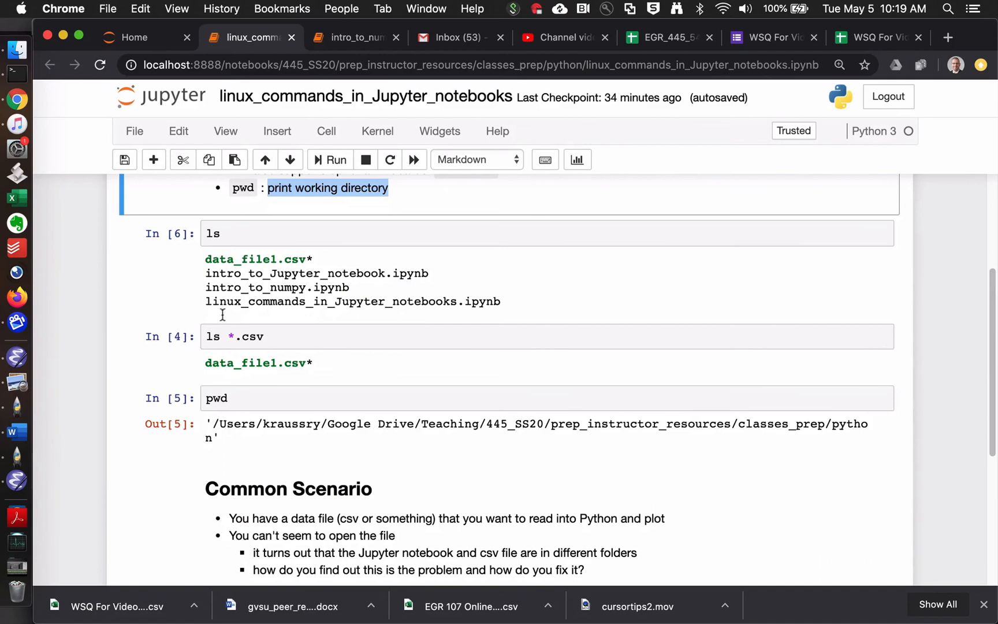
pyautogui.moveTo(314, 226)
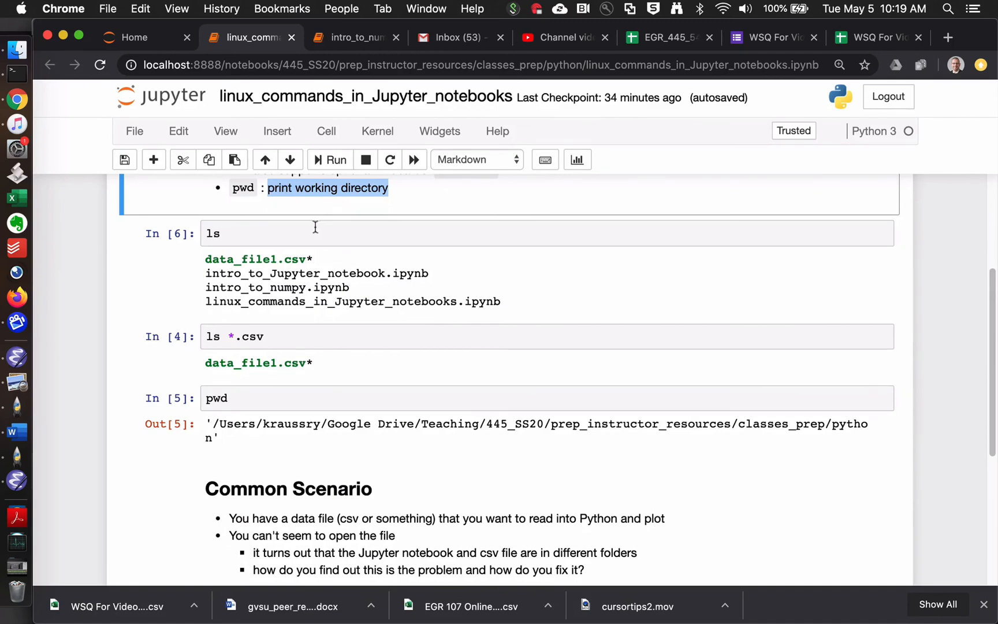
pyautogui.moveTo(438, 380)
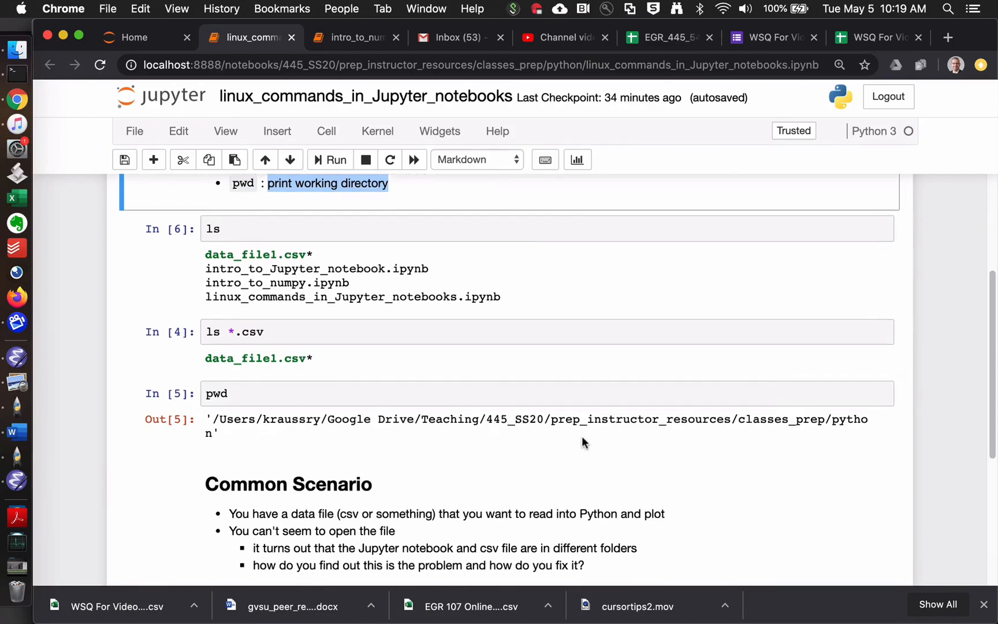
pyautogui.scroll(-3)
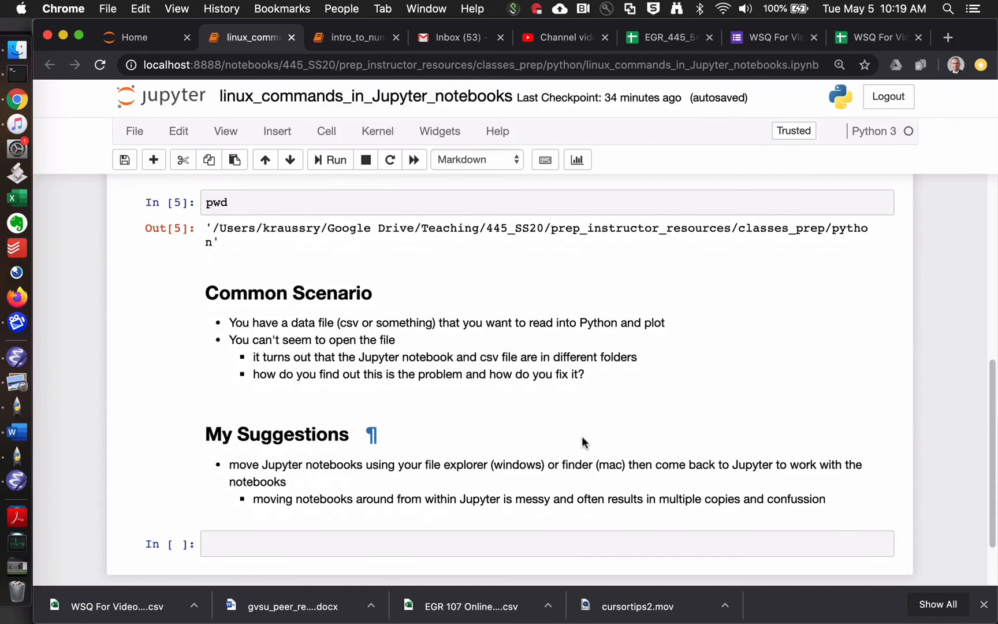